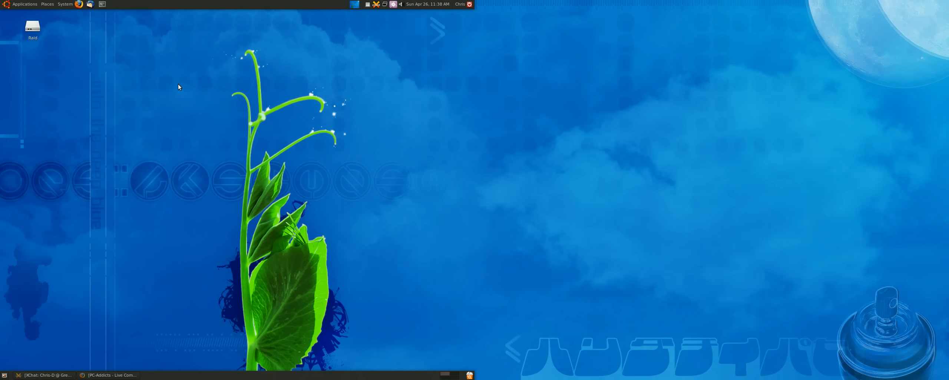
{"action": "mouse_move", "coordinate": [186, 154]}
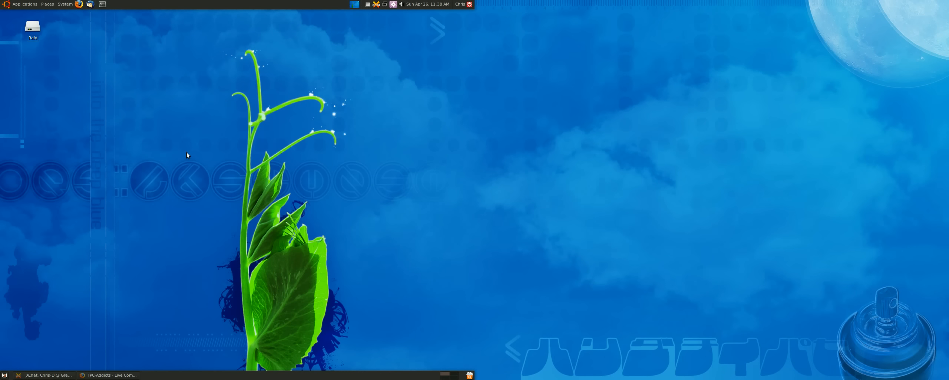
{"action": "mouse_move", "coordinate": [161, 173]}
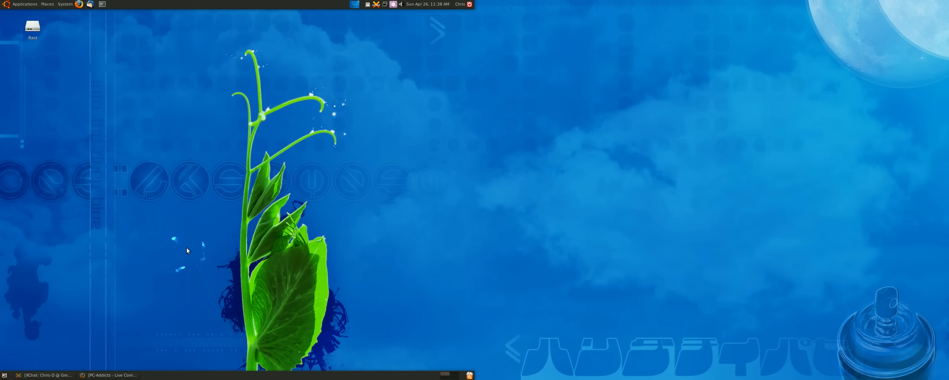
{"action": "mouse_move", "coordinate": [168, 162]}
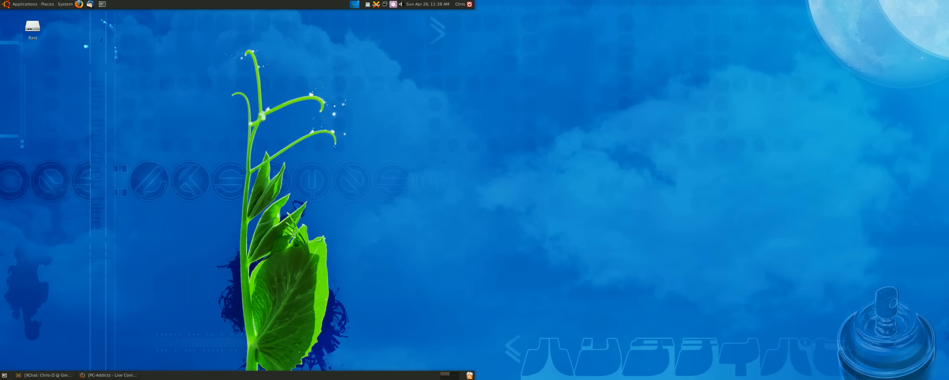
Review Show Mouse's General bindings and Particle Options in CompizConfig, then close the window.
{"action": "left_click", "coordinate": [65, 4]}
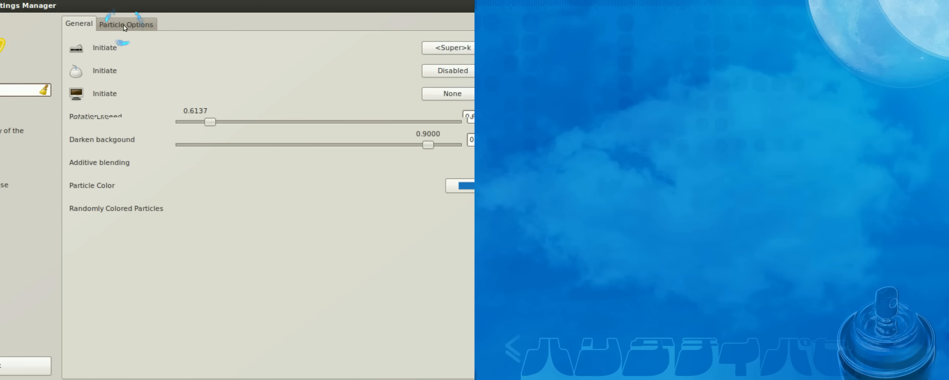
{"action": "left_click", "coordinate": [78, 24]}
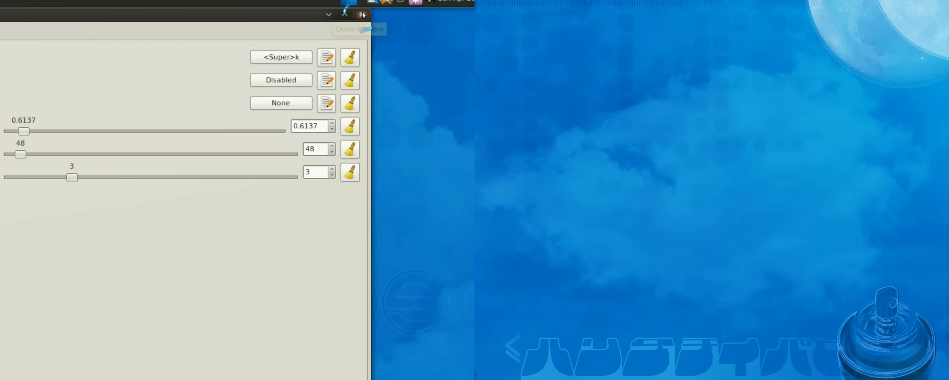
{"action": "left_click", "coordinate": [362, 14]}
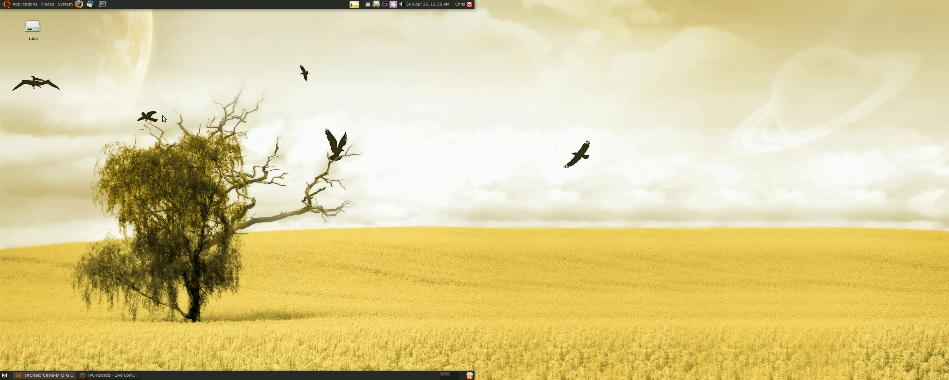
{"action": "mouse_move", "coordinate": [189, 69]}
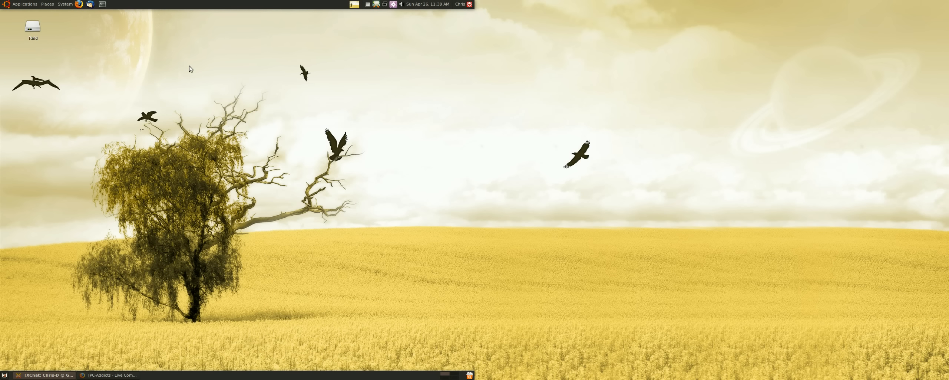